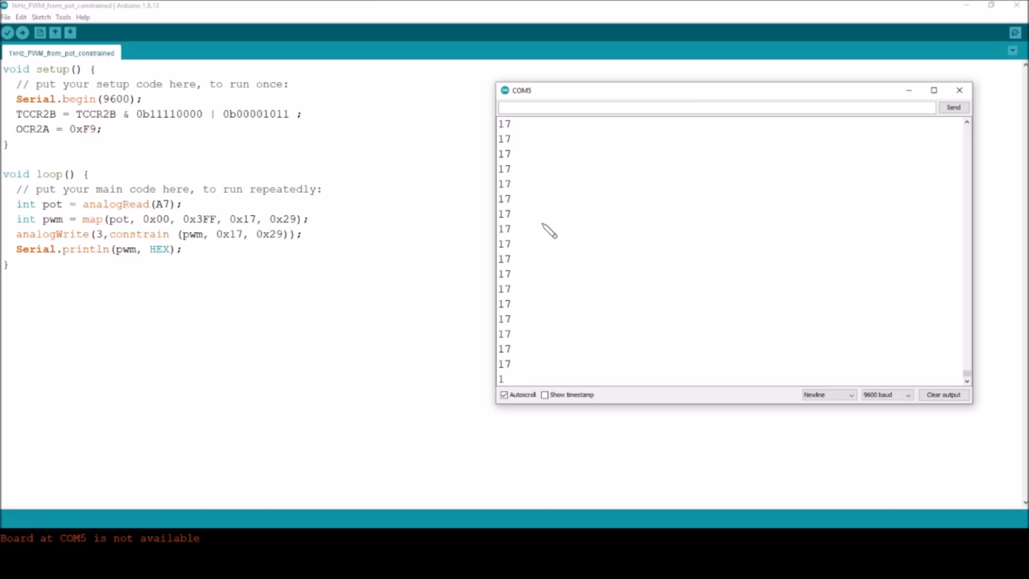
{"action": "mouse_move", "coordinate": [540, 230]}
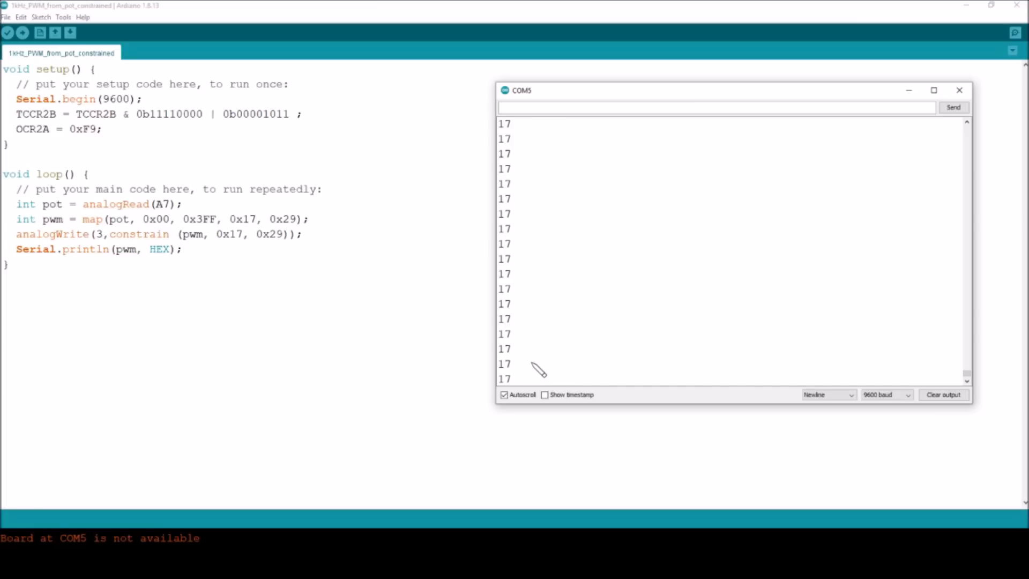
{"action": "mouse_move", "coordinate": [525, 383]}
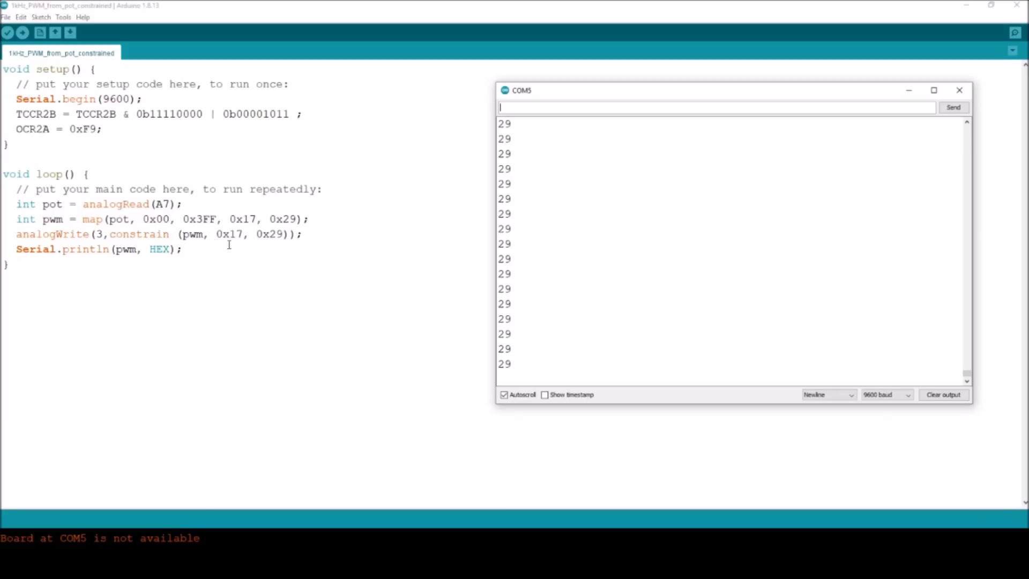
{"action": "mouse_move", "coordinate": [280, 247]}
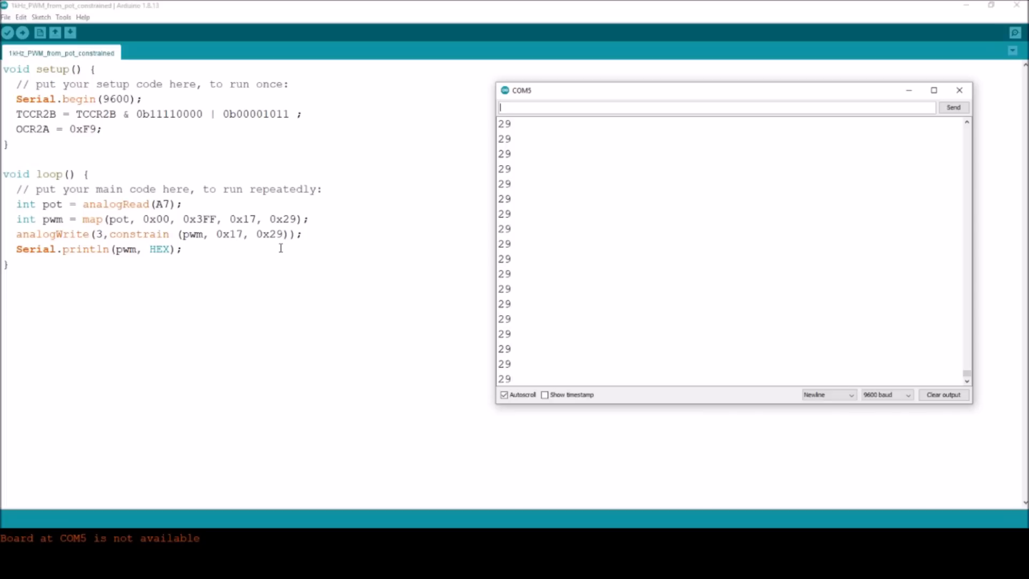